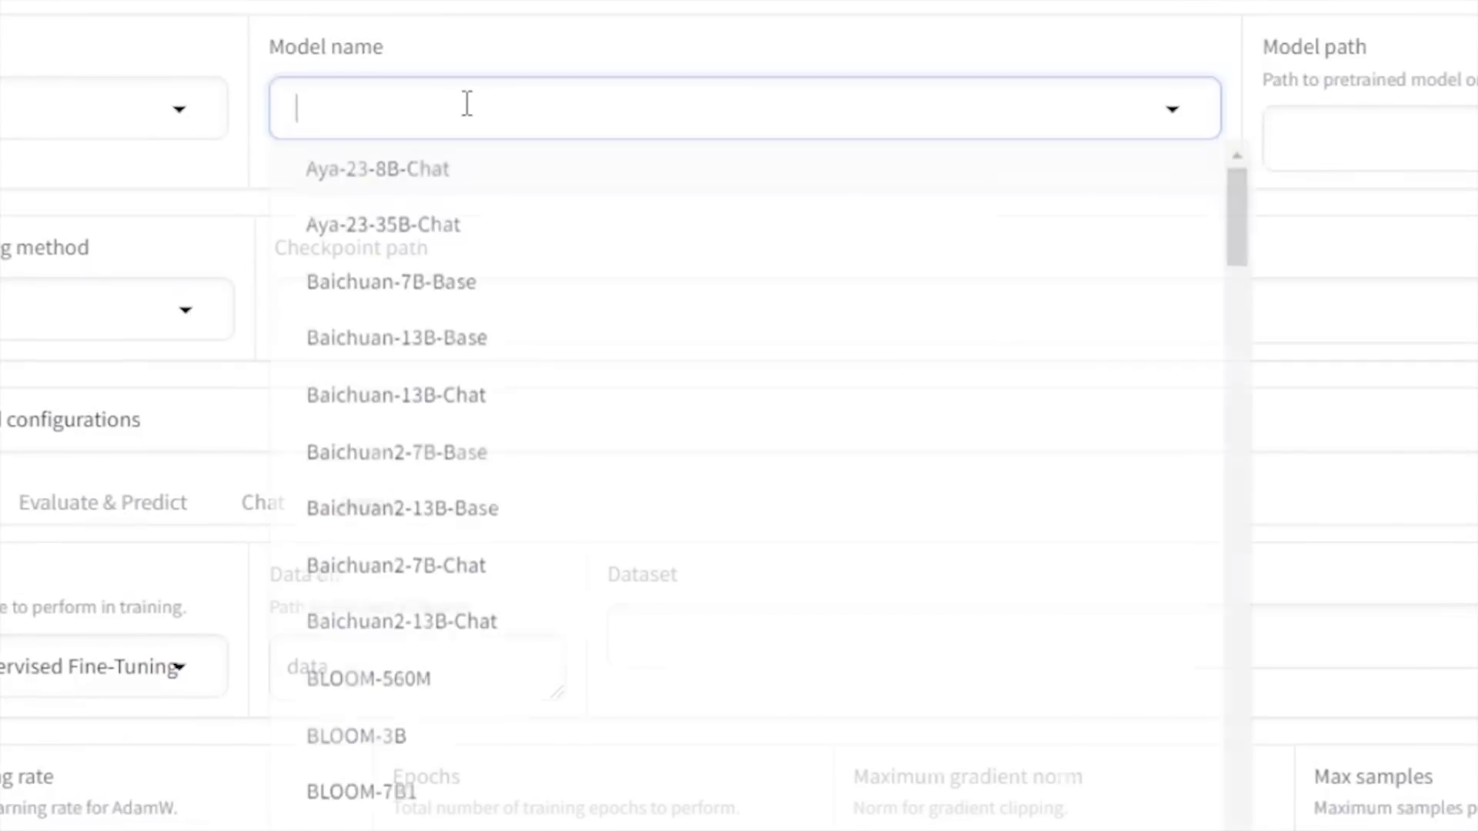
- Filter the LLaMA Board model name list by typing 'llama3'
{"action": "type", "text": "llama3"}
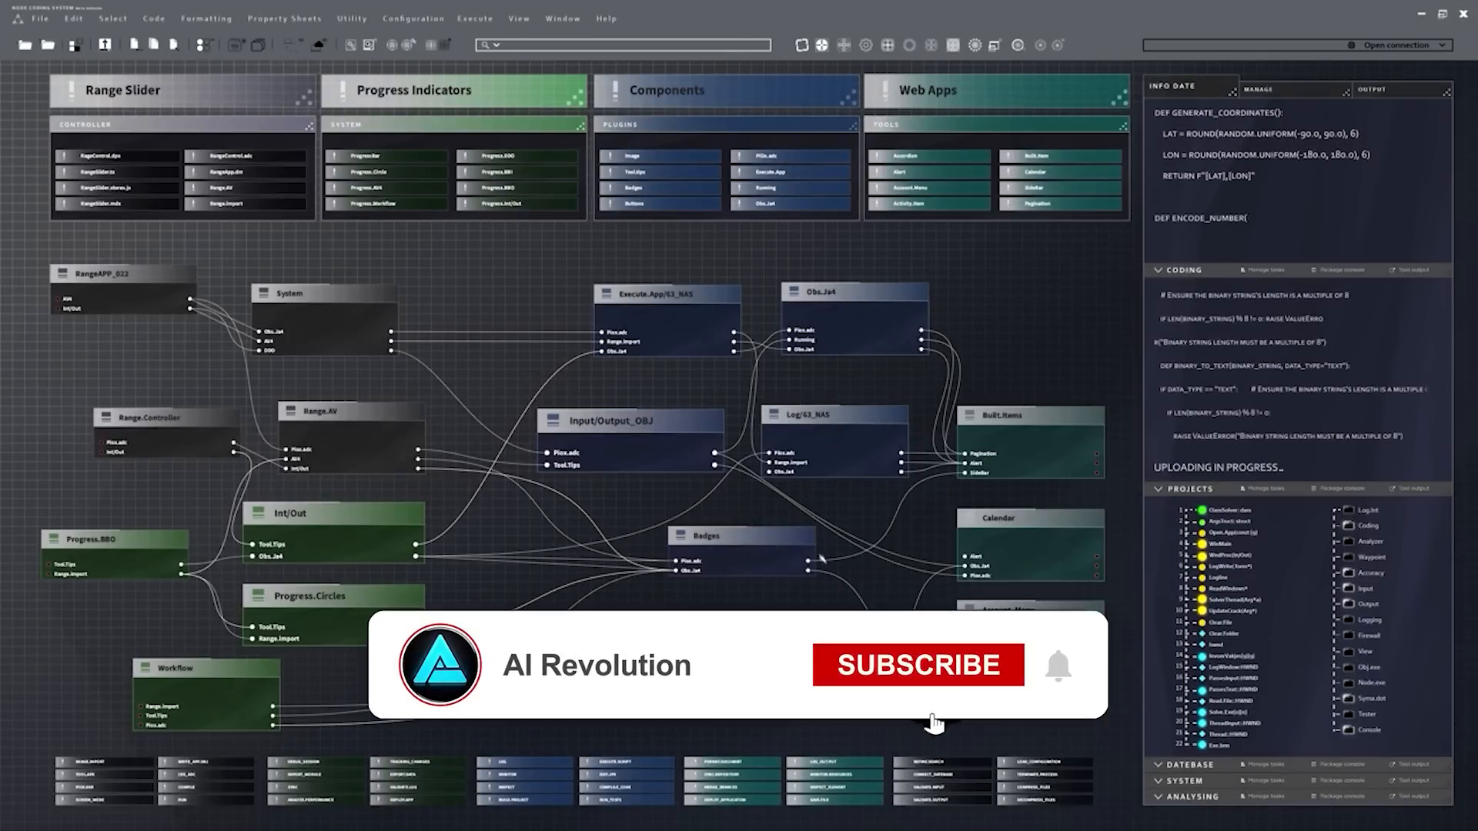
- Focus the Open WebUI openthinker:7b chat to enter the 'lia' country and capital question
{"action": "left_click", "coordinate": [916, 664]}
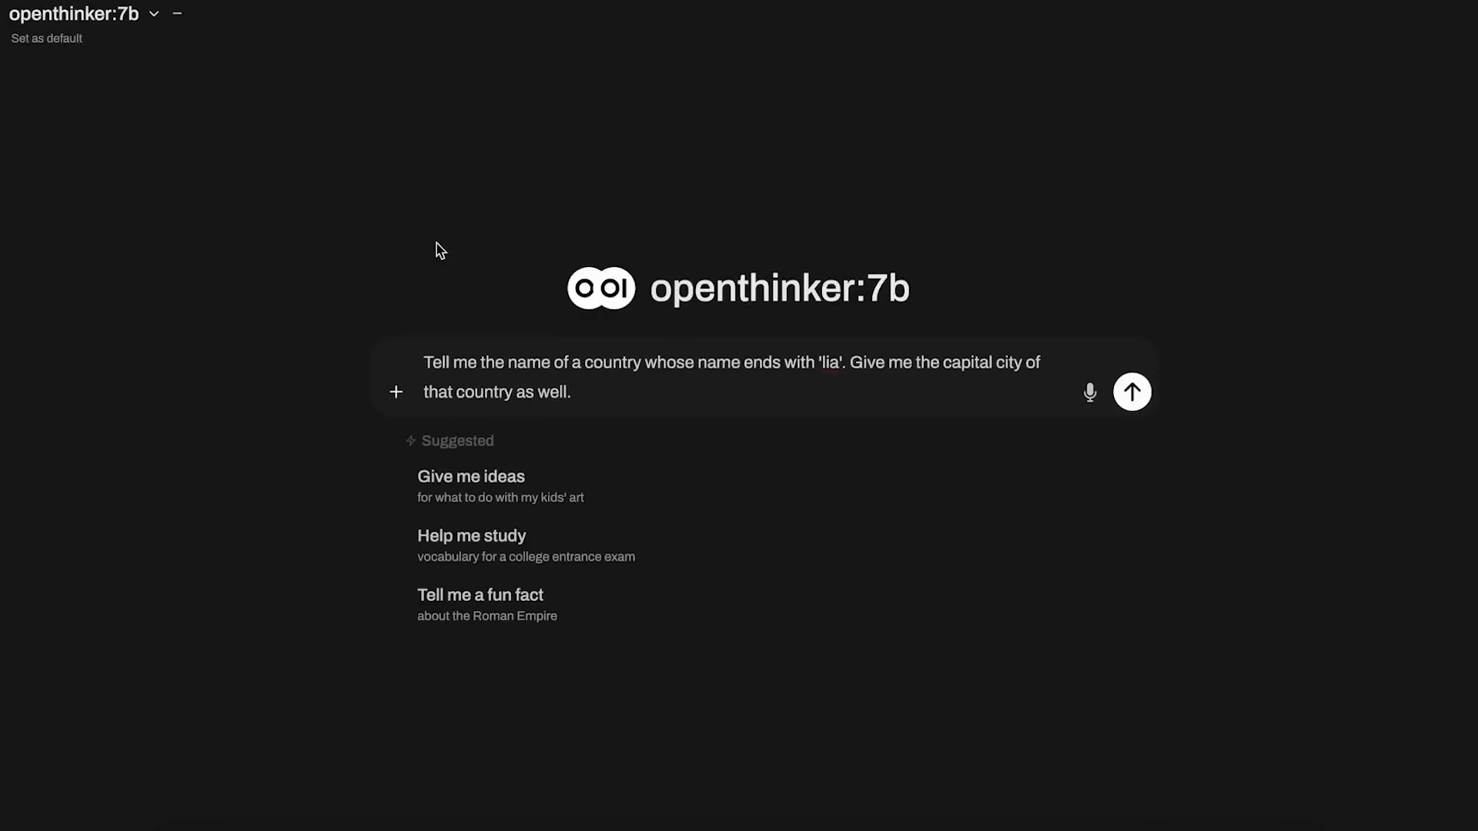
- Review the openthinker:32b answer, then open LM Studio's downloaded model list
{"action": "left_click", "coordinate": [1132, 391]}
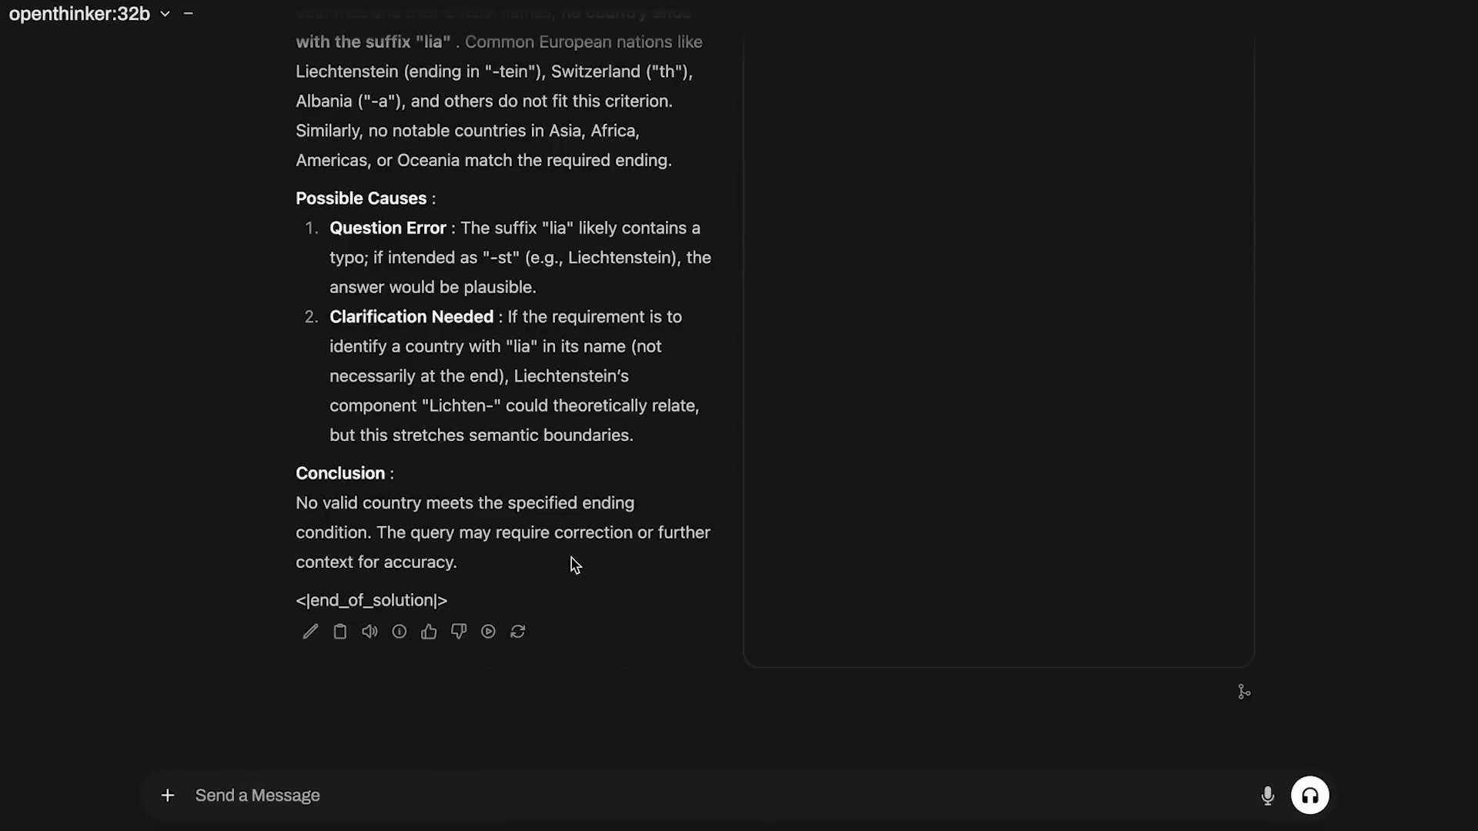
{"action": "scroll", "scroll_direction": "up", "scroll_amount": 3}
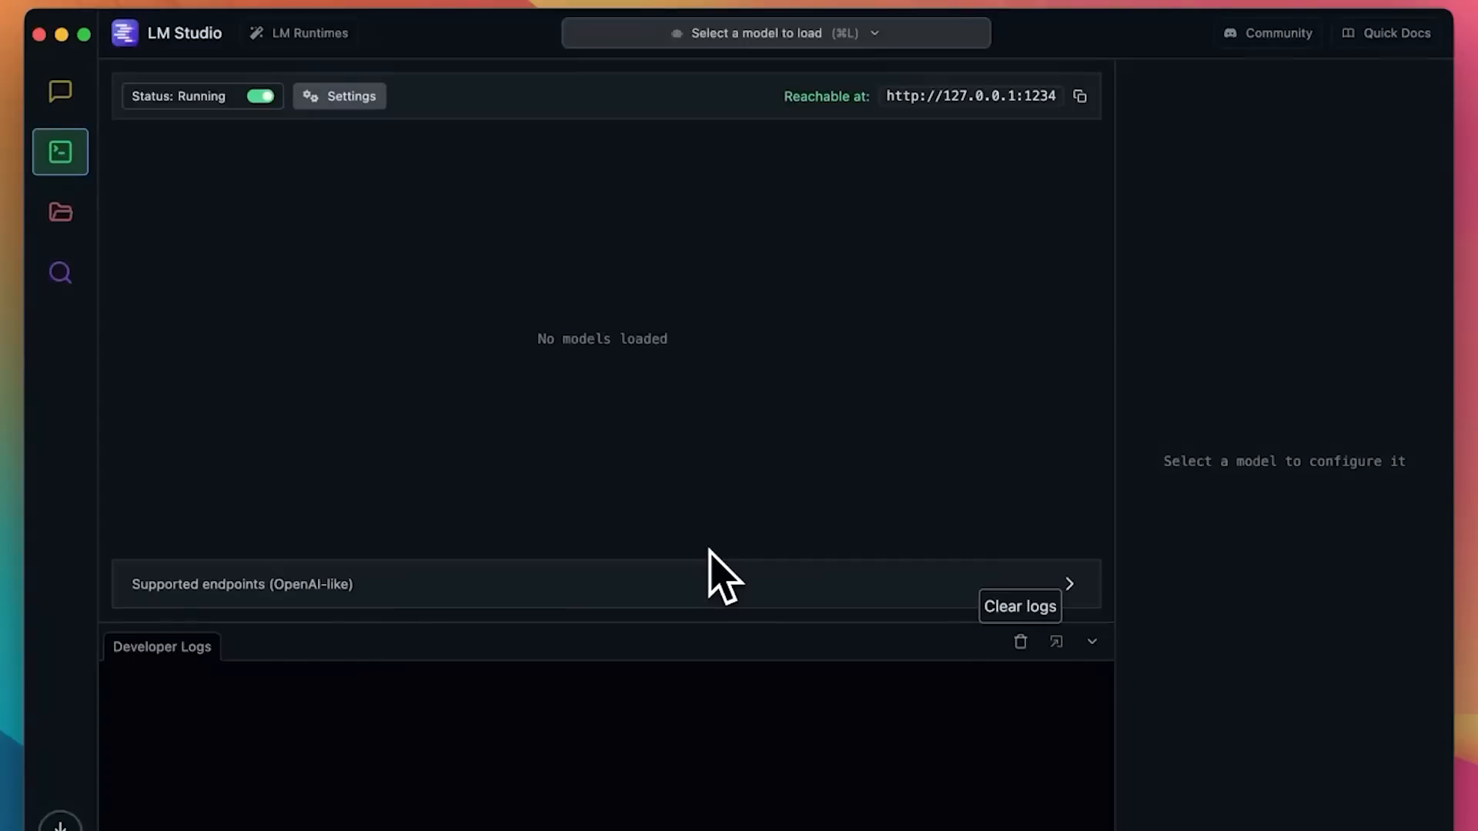
{"action": "left_click", "coordinate": [771, 32]}
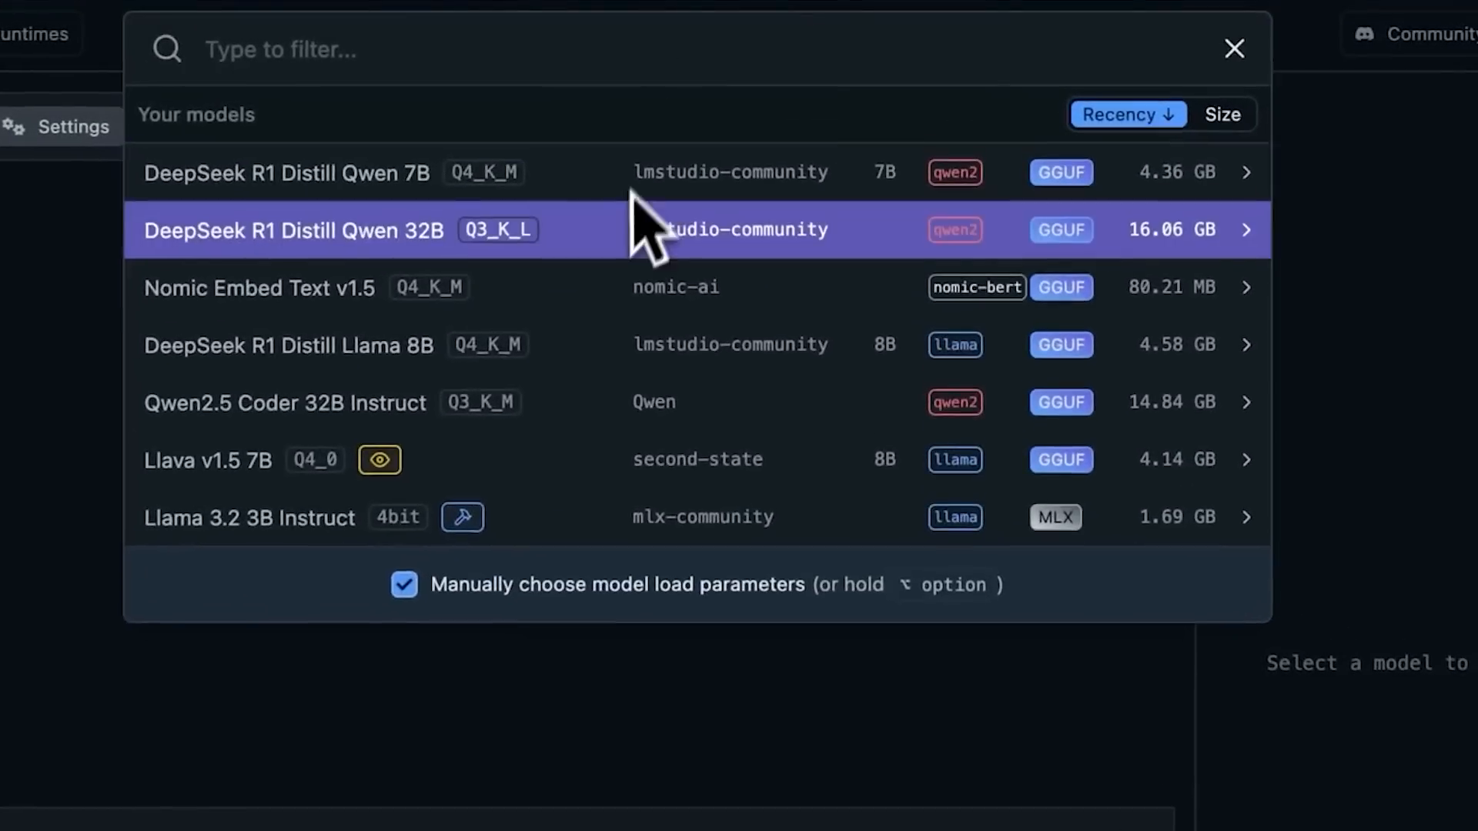